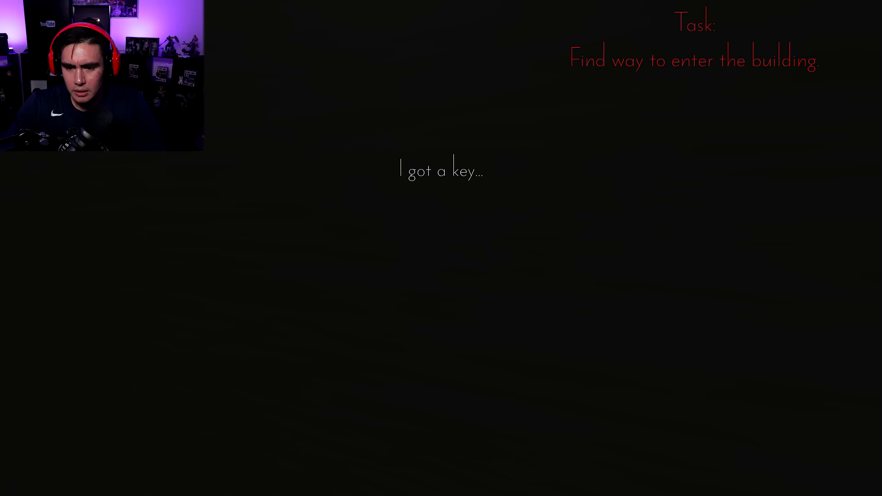
Pause the game briefly, resume, and walk into the building toward the lamp-lit table.
{"action": "key", "text": "Escape"}
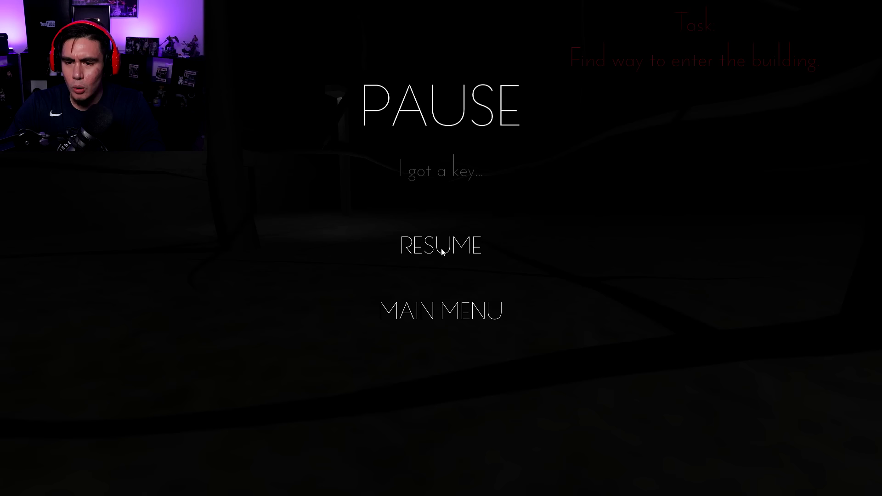
{"action": "left_click", "coordinate": [441, 247]}
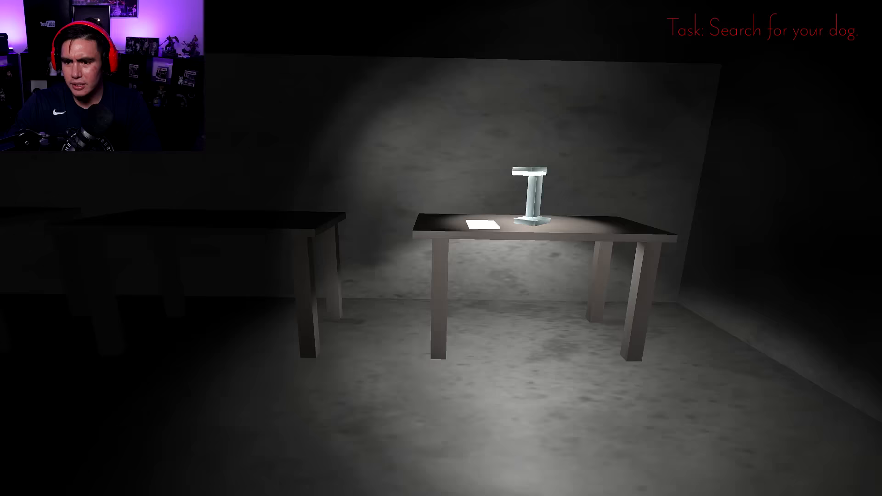
Pick up the torn note on the table about the lost dog and the blue door's five items.
{"action": "left_click", "coordinate": [484, 222]}
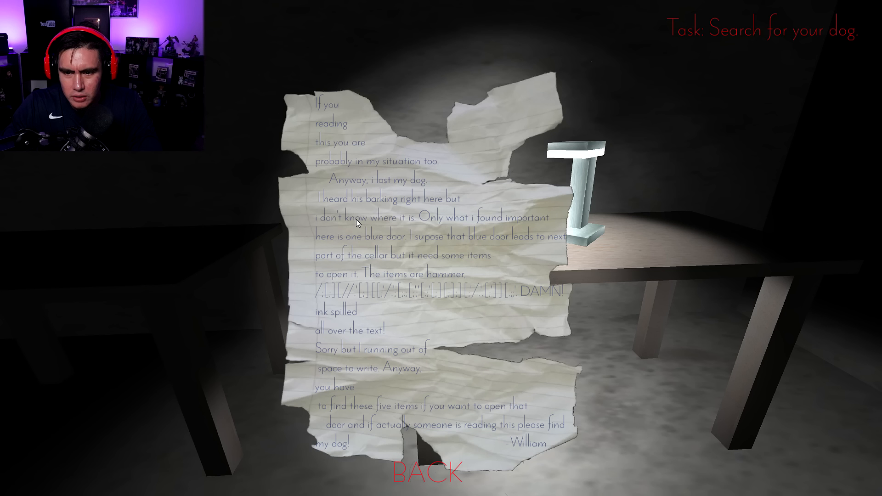
{"action": "mouse_move", "coordinate": [494, 257]}
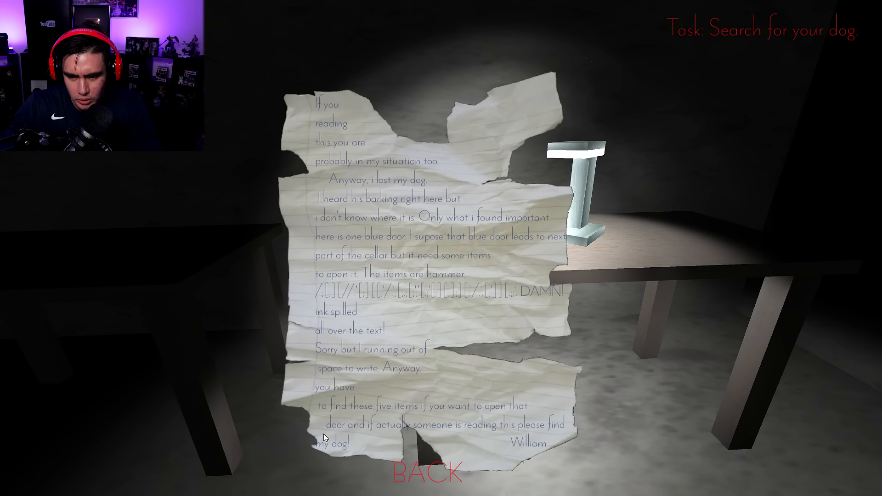
Close the note and walk the dark cellar corridors looking for the blue door's items.
{"action": "left_click", "coordinate": [430, 471]}
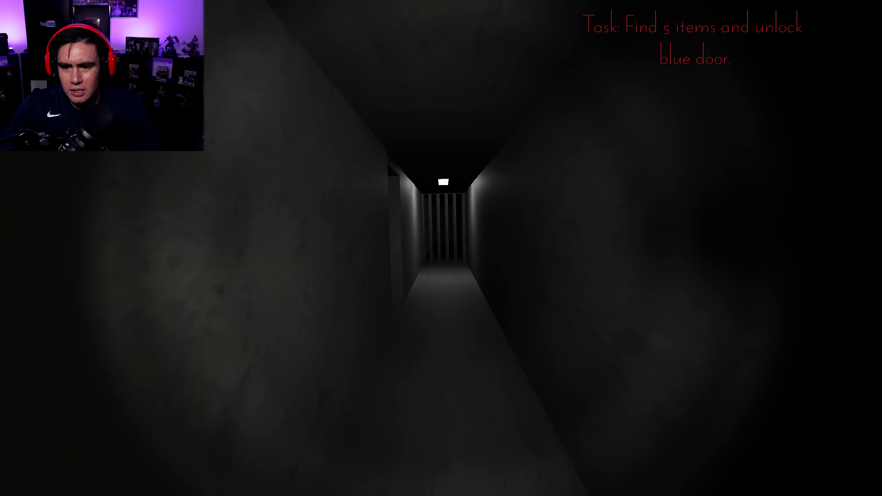
{"action": "mouse_move", "coordinate": [441, 248]}
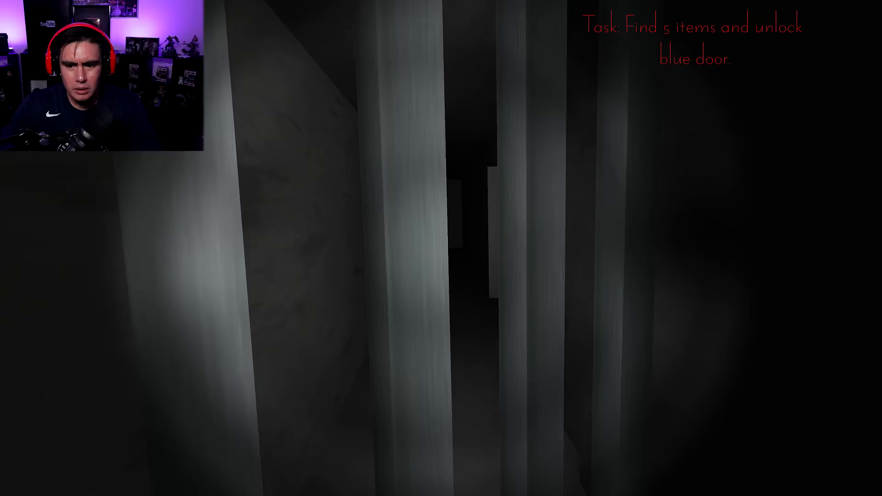
{"action": "mouse_move", "coordinate": [441, 248]}
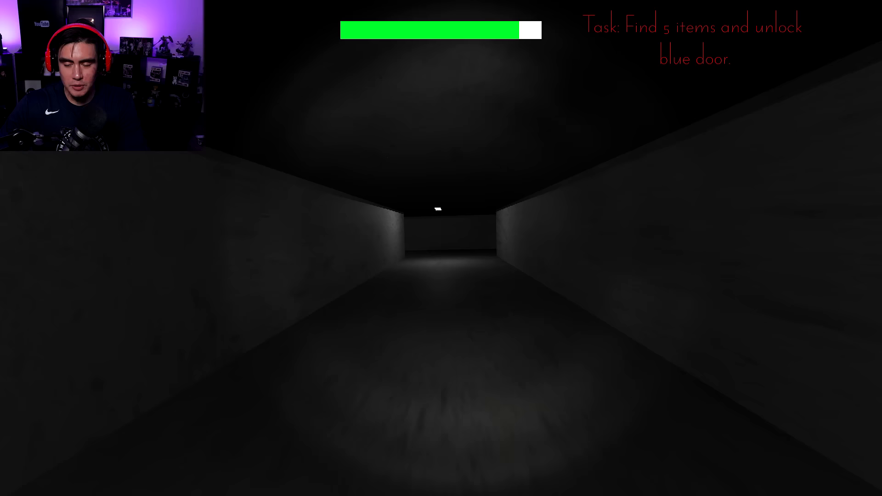
{"action": "key", "text": "w"}
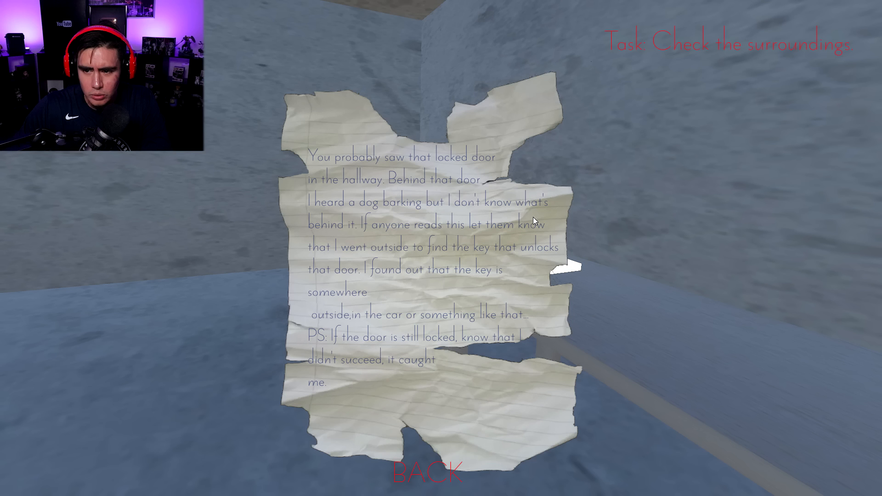
{"action": "mouse_move", "coordinate": [455, 283]}
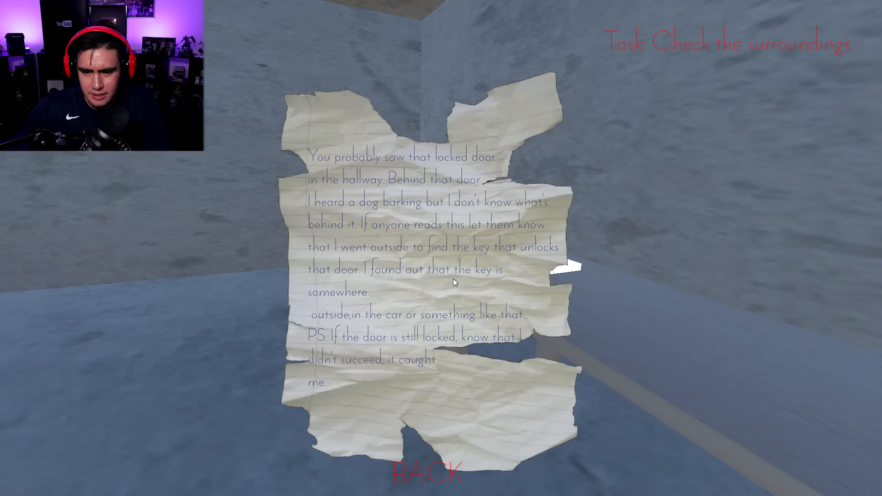
Close the second note and wander the level until caught, reaching the Game Over screen.
{"action": "left_click", "coordinate": [428, 471]}
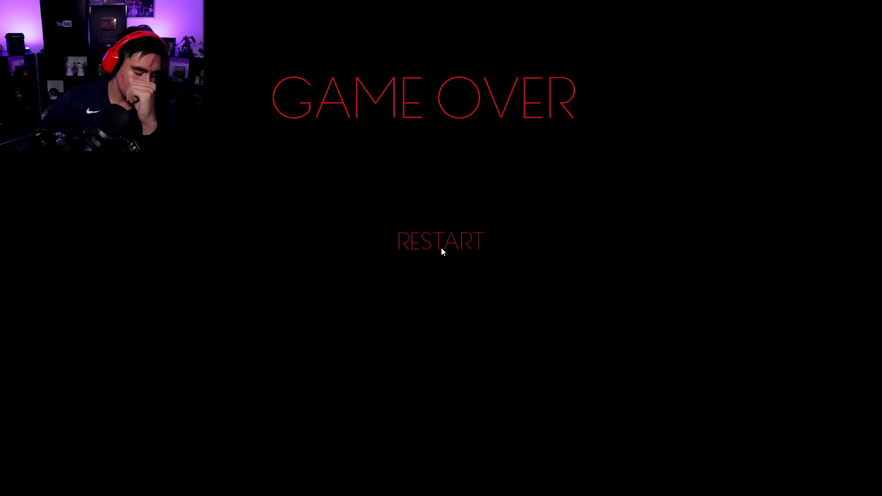
{"action": "left_click", "coordinate": [440, 241]}
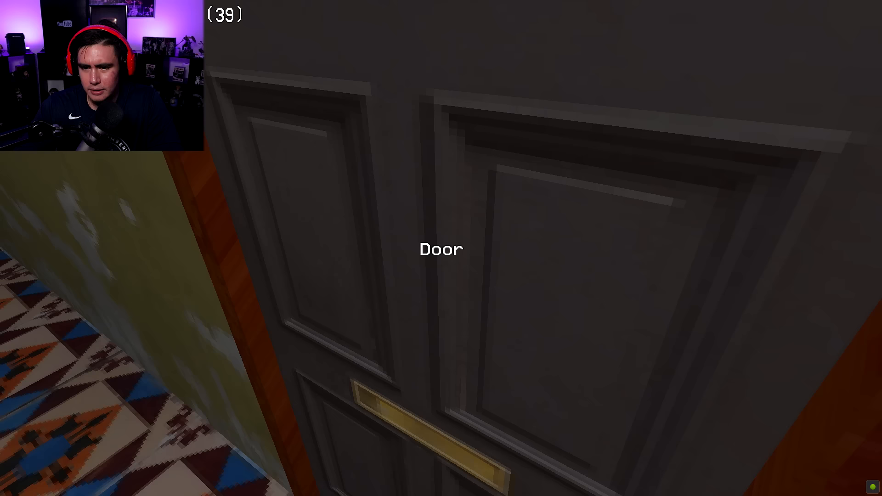
Open the door and explore the darkened bedroom, returning to the hallway with the VHS tape.
{"action": "left_click", "coordinate": [441, 249]}
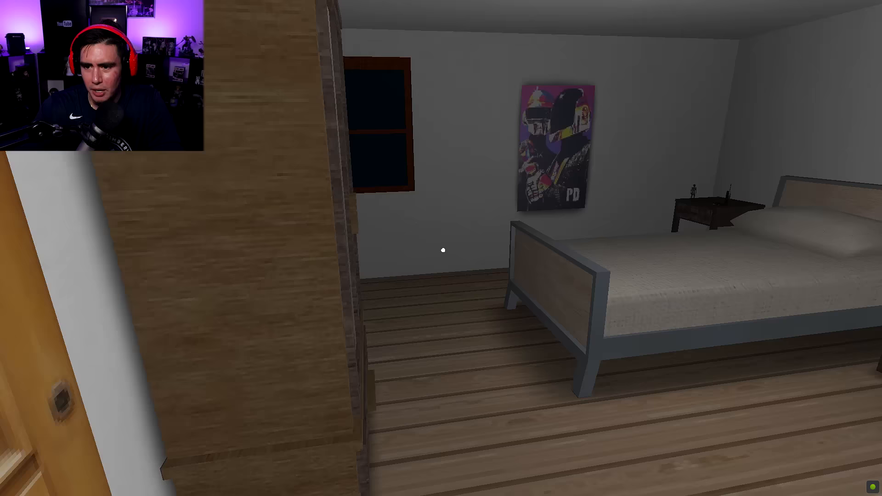
{"action": "mouse_move", "coordinate": [441, 248]}
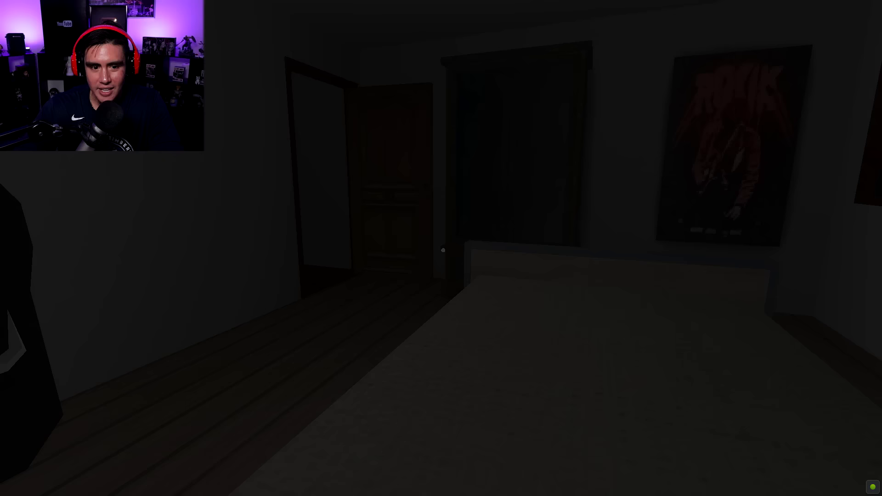
{"action": "key", "text": "e"}
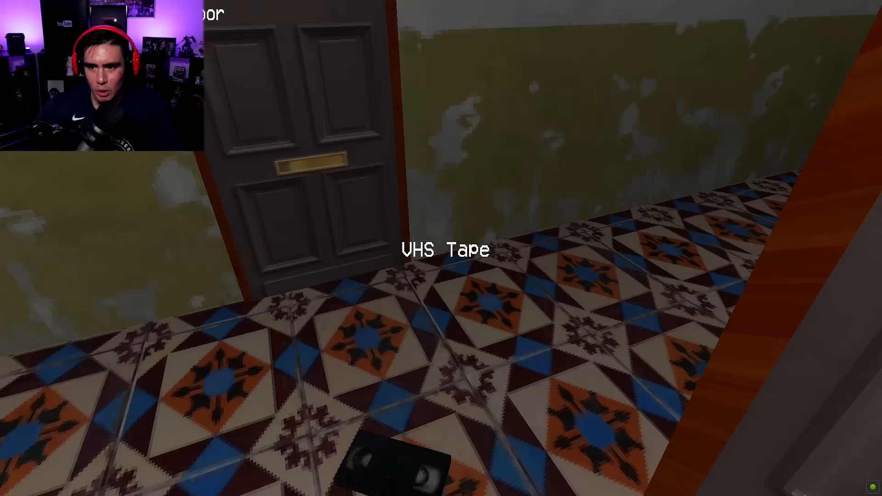
{"action": "mouse_move", "coordinate": [441, 248]}
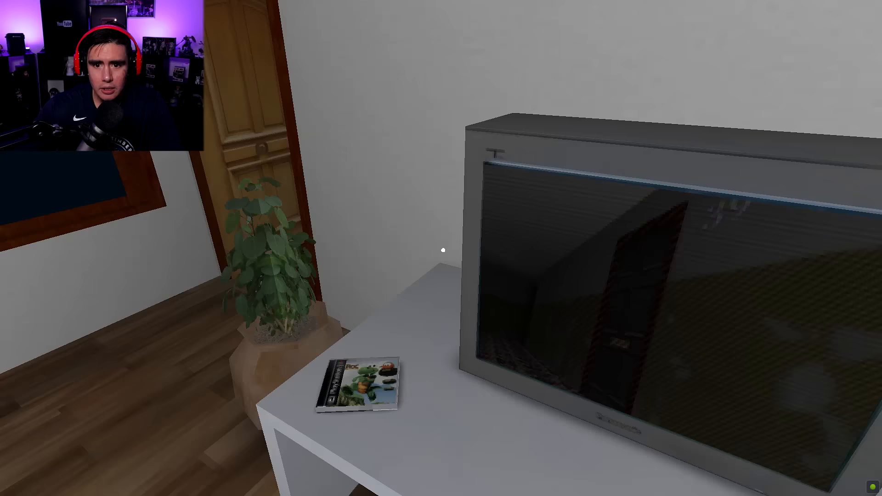
{"action": "mouse_move", "coordinate": [441, 249]}
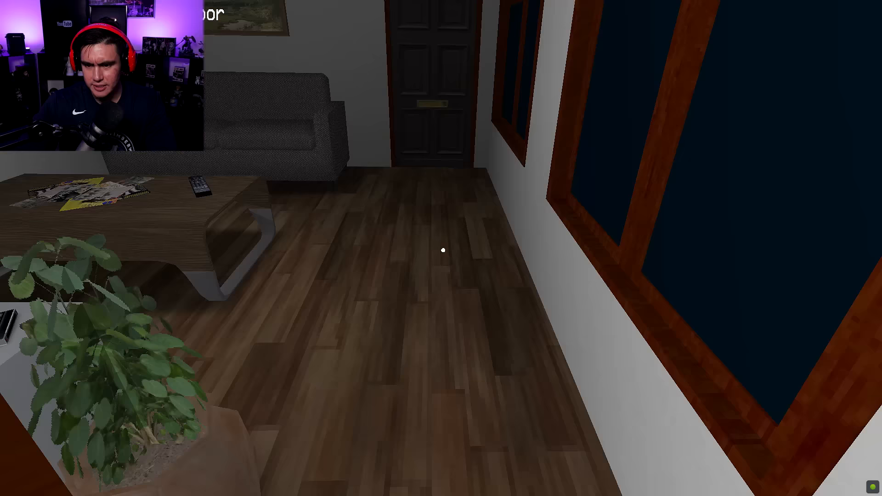
{"action": "mouse_move", "coordinate": [441, 249]}
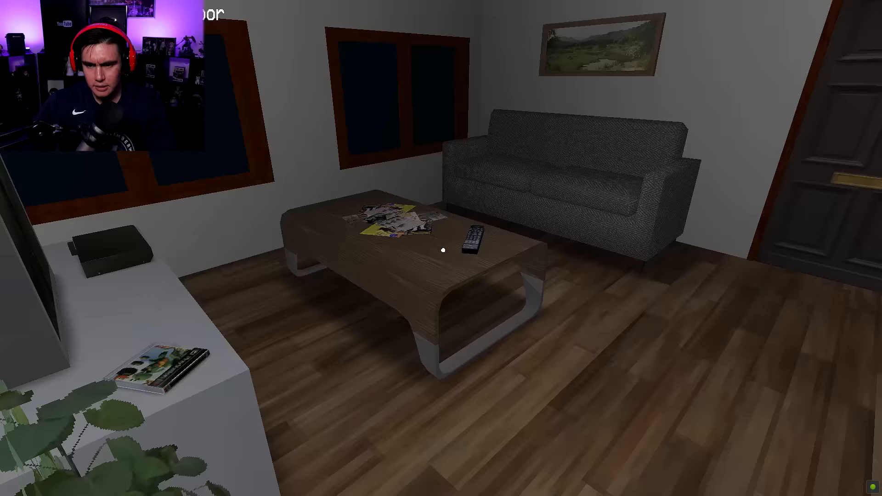
{"action": "mouse_move", "coordinate": [442, 248]}
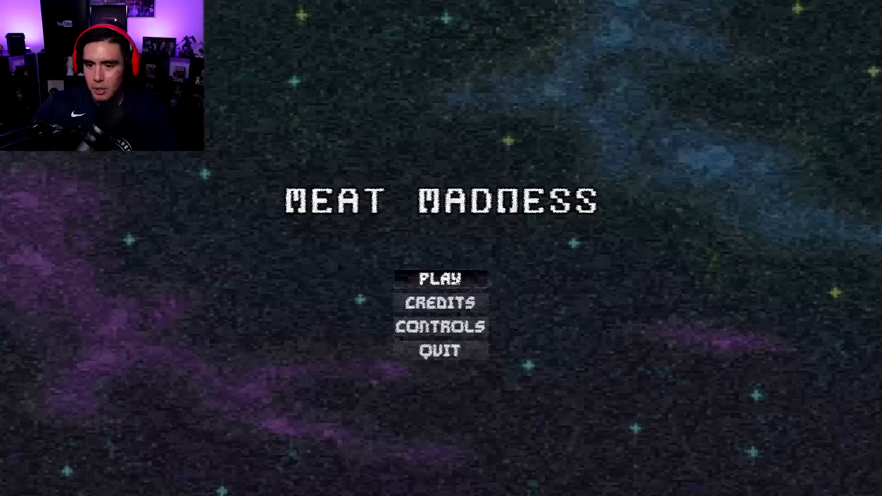
Start a new Meat Madness game with PLAY on the title screen.
{"action": "left_click", "coordinate": [440, 278]}
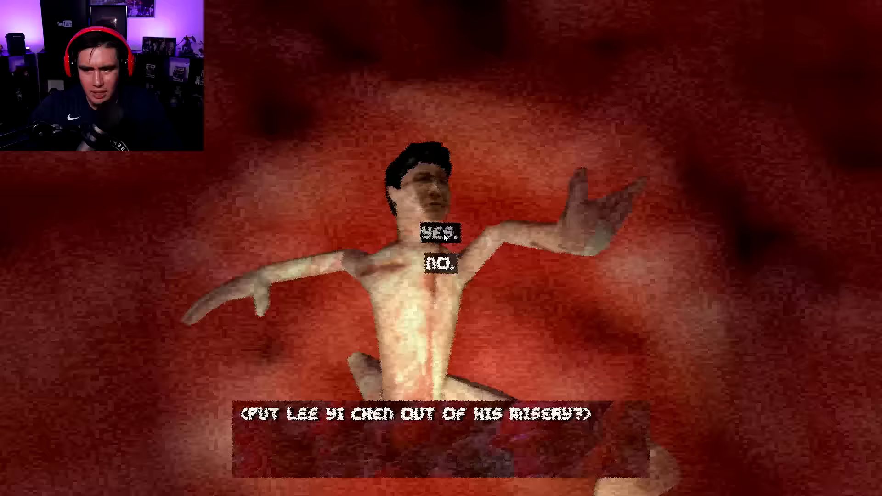
Answer Lee Yi Chen's mercy prompt and continue harvesting crew samples.
{"action": "left_click", "coordinate": [442, 236]}
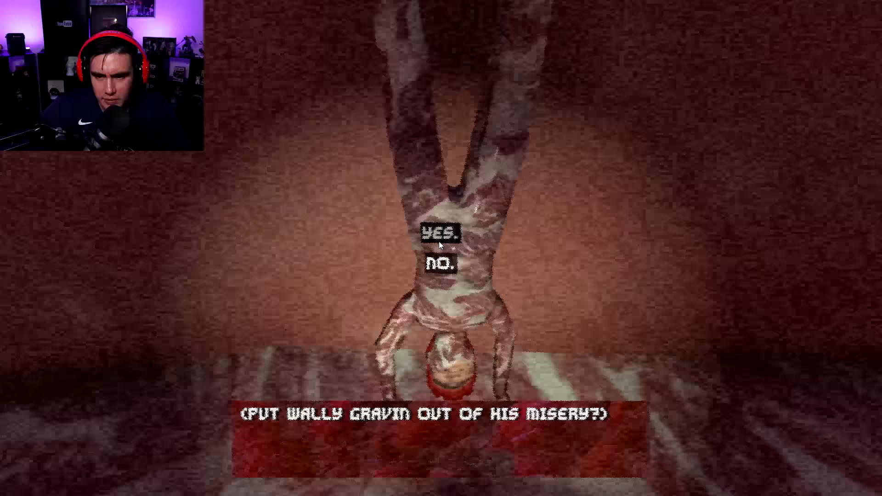
Answer Yes to put Wally Gravin out of his misery, slashing his throat.
{"action": "left_click", "coordinate": [440, 234]}
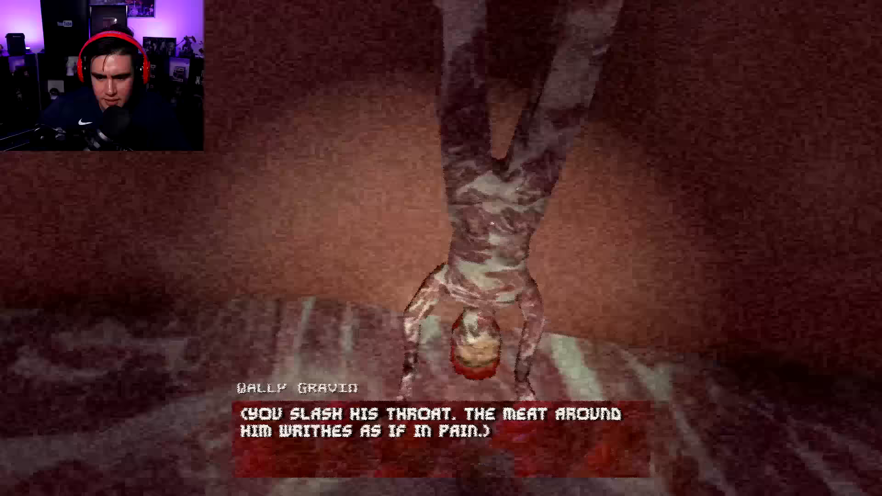